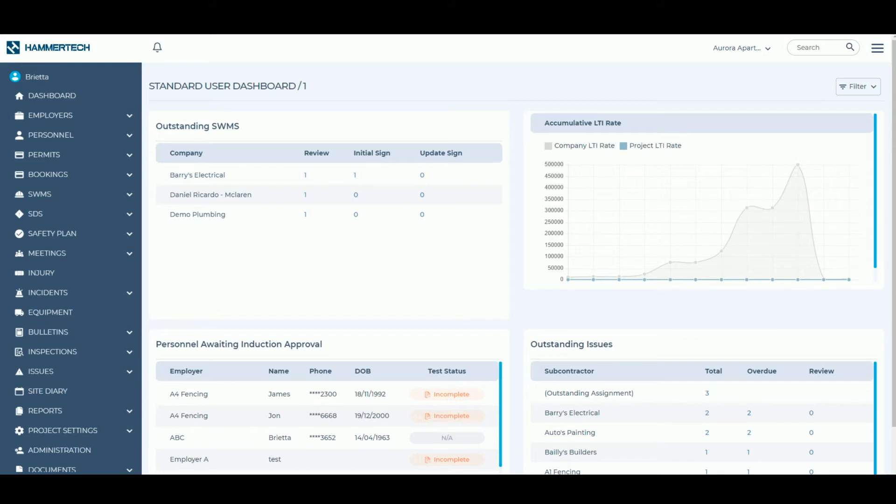
mouse_move(520, 261)
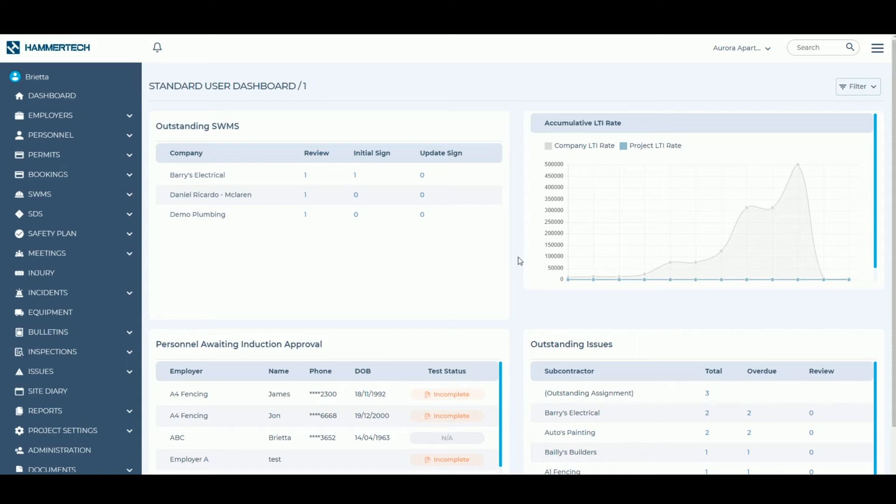
mouse_move(80, 326)
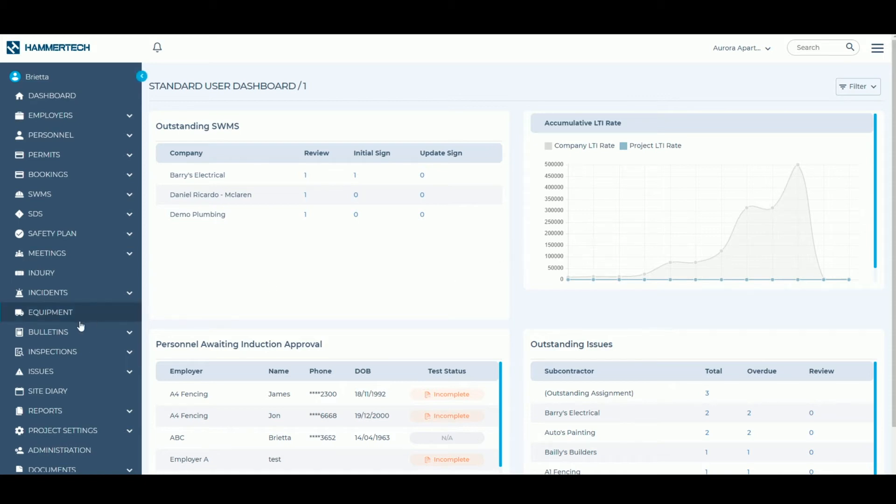
Start a new equipment induction from the Equipment Inductions register.
click(50, 312)
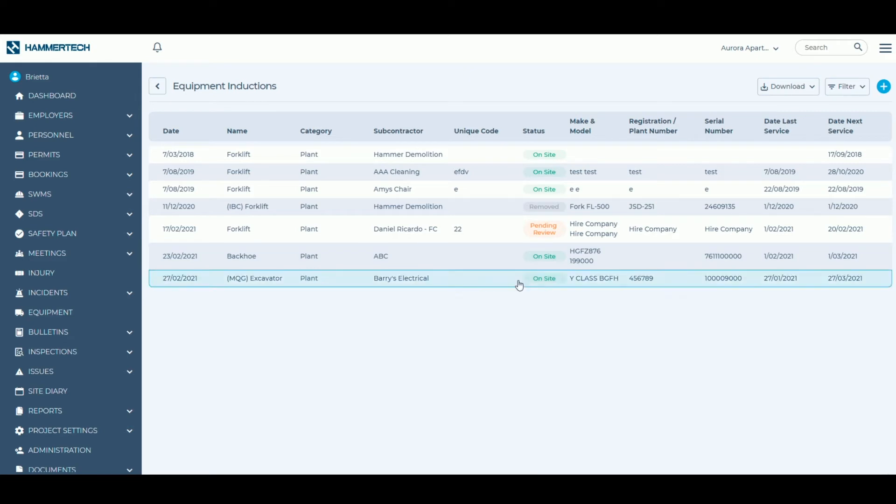
mouse_move(692, 206)
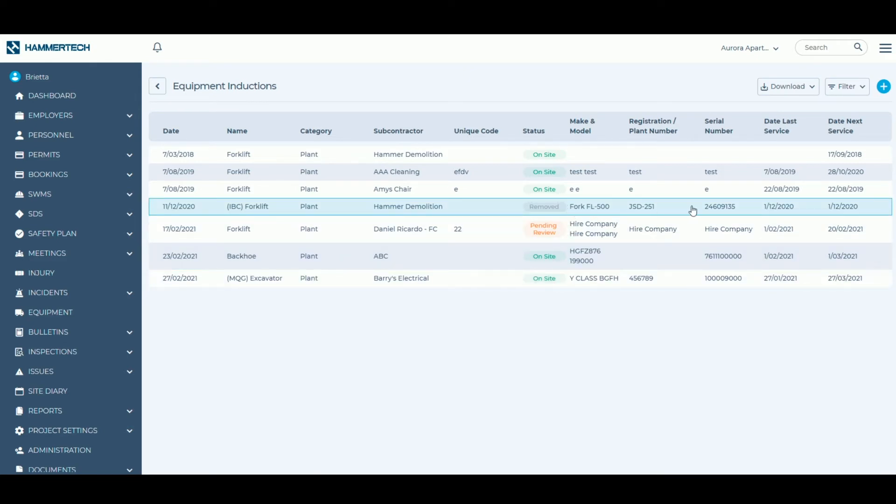
mouse_move(380, 325)
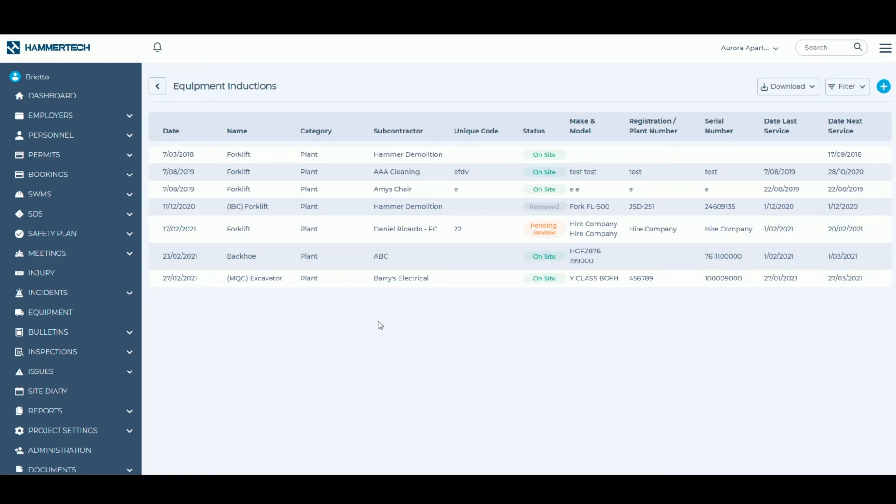
mouse_move(464, 312)
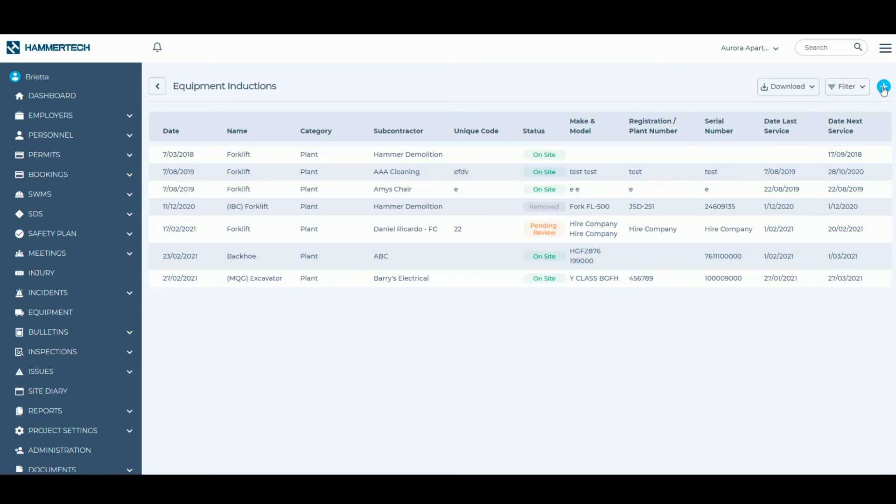
click(883, 86)
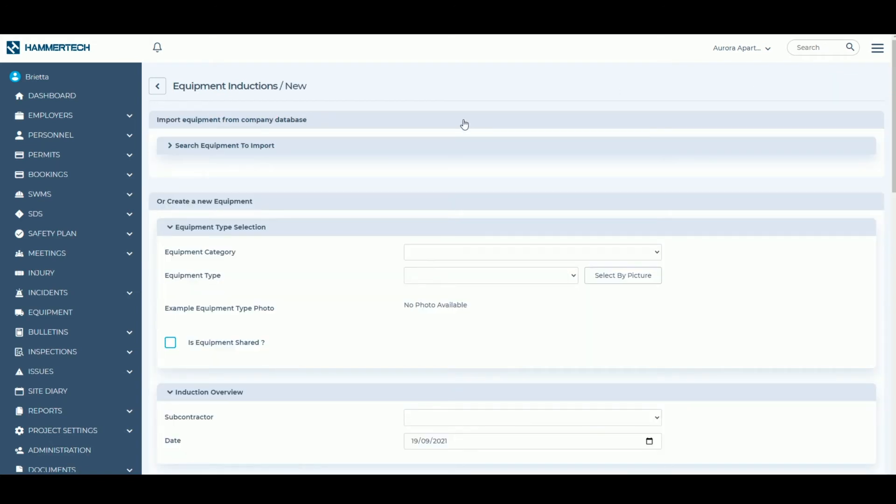
mouse_move(313, 239)
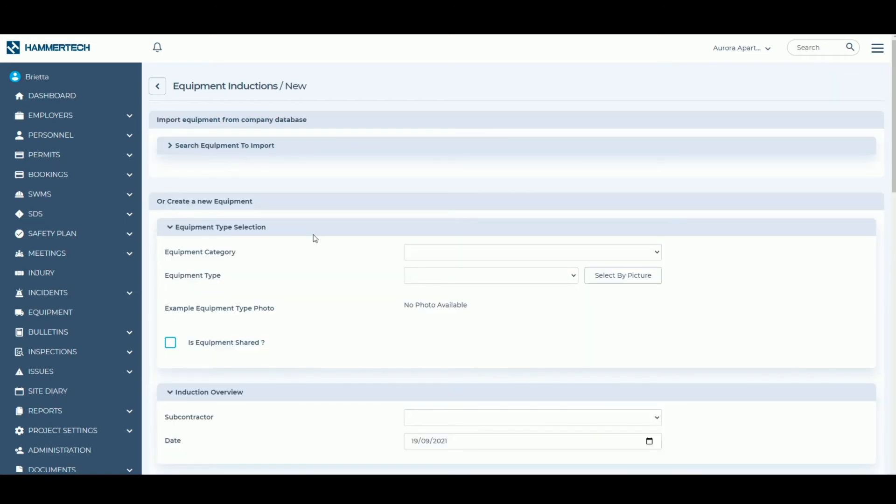
Set category Plant, type Forklift (by picture) and subcontractor Barry's Electrical.
click(531, 251)
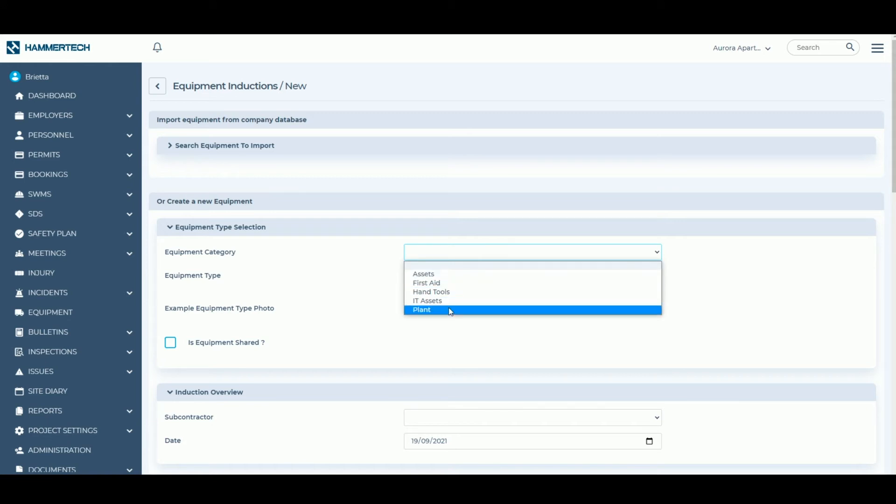
click(421, 309)
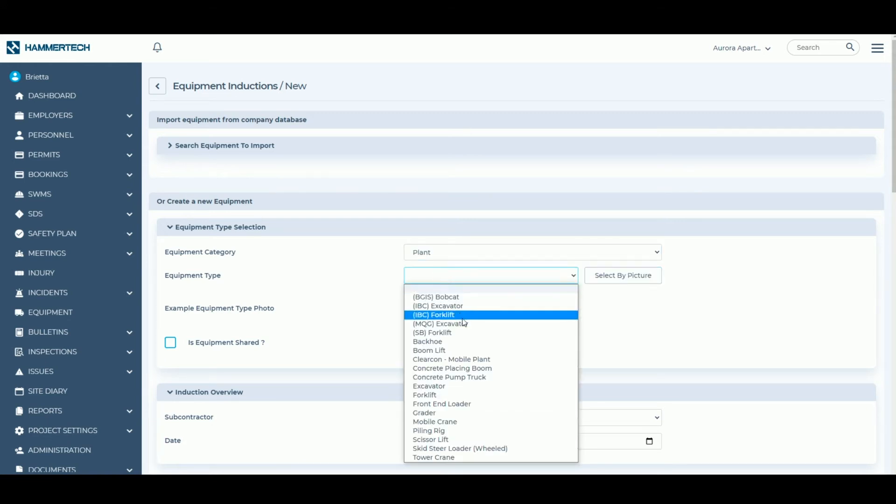
click(623, 275)
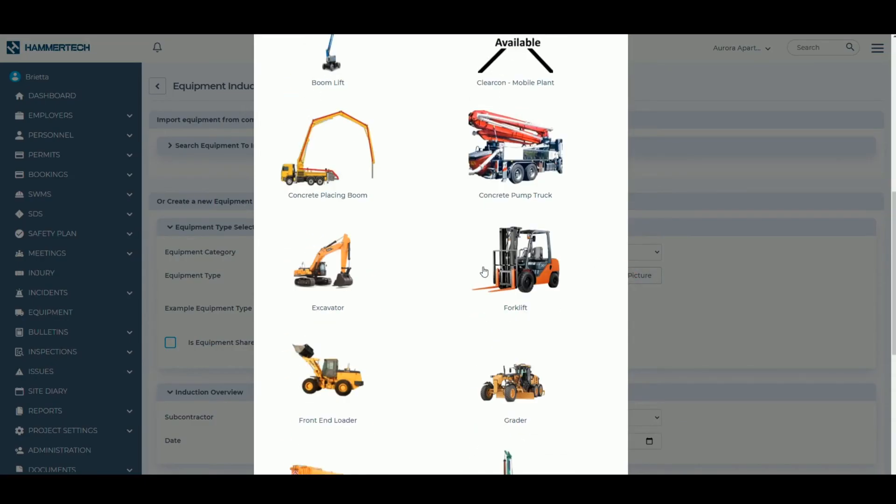
click(516, 263)
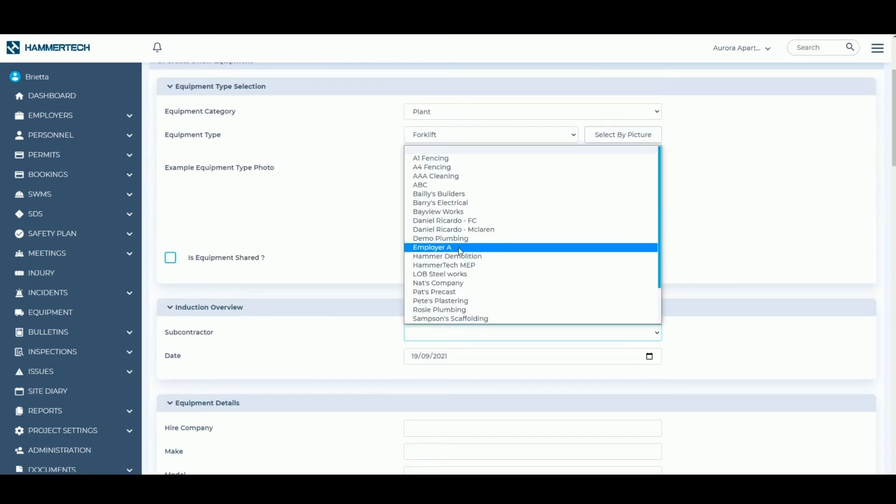
click(440, 202)
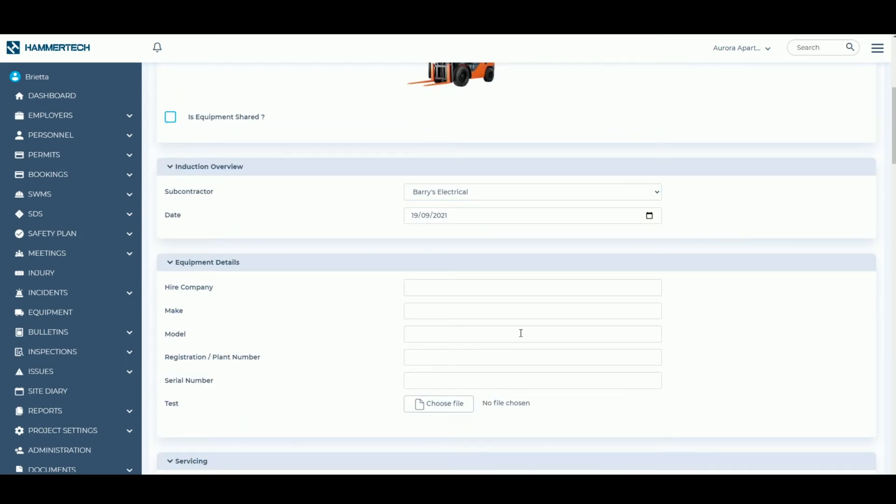
Enter make Y CLASS, model BGFH, registration 4567789 and serial number 2356784.
text(Y CLASS)
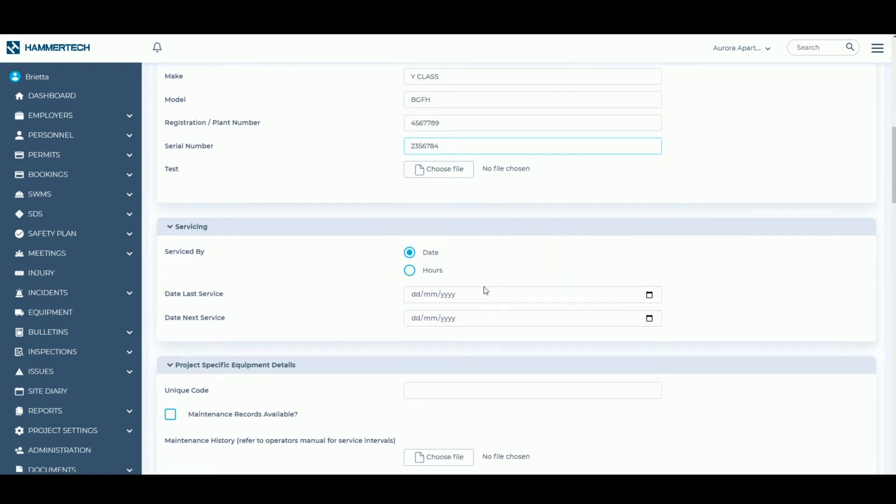
Approve, sign and create the forklift induction so it lists On Site.
scroll(down, 3)
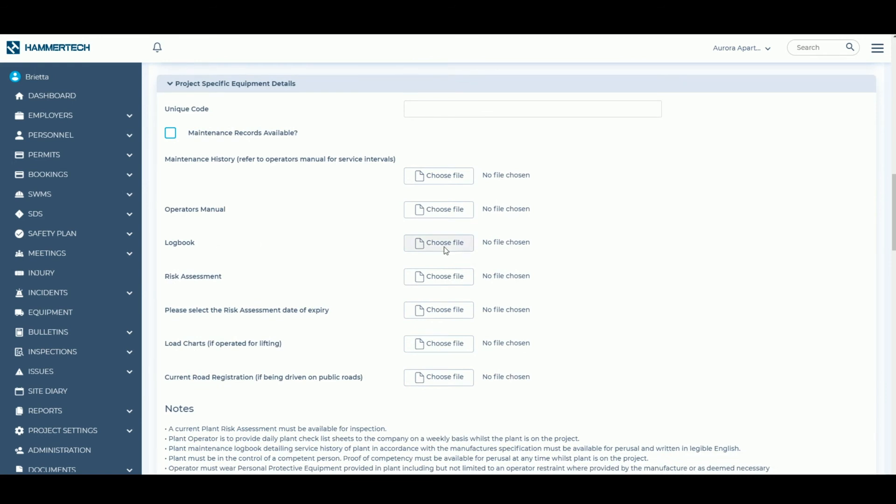
scroll(down, 3)
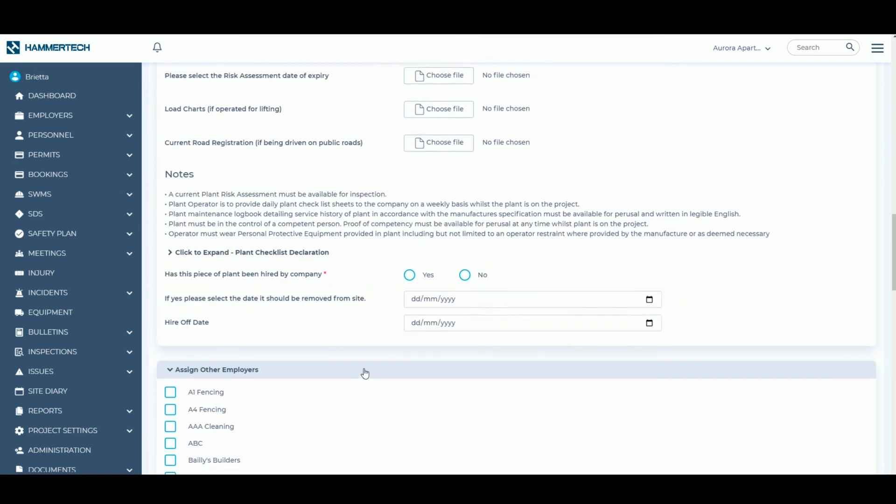
scroll(down, 3)
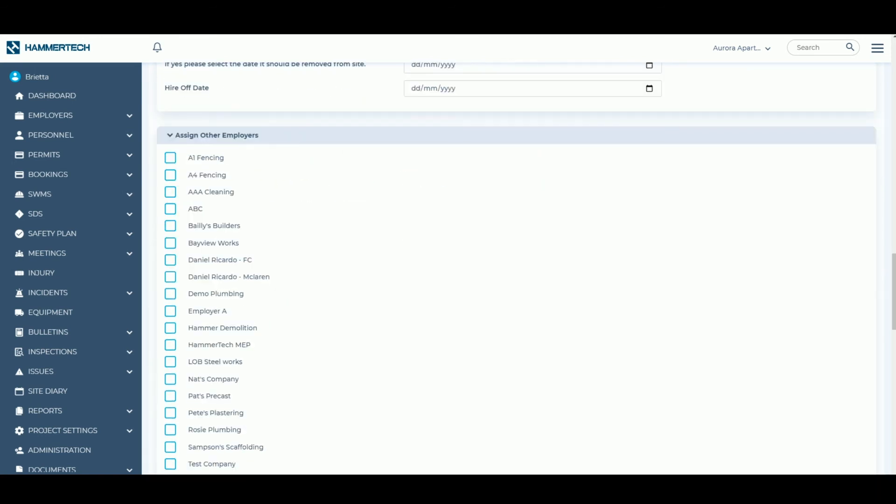
scroll(down, 3)
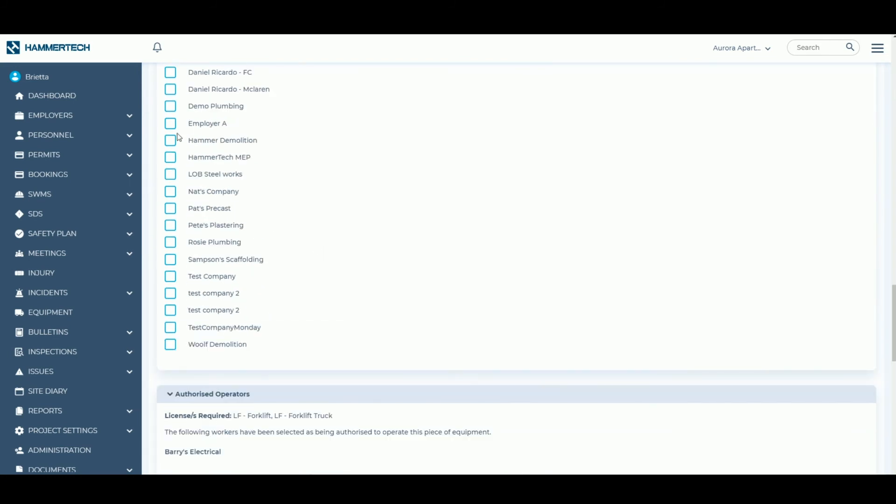
scroll(down, 3)
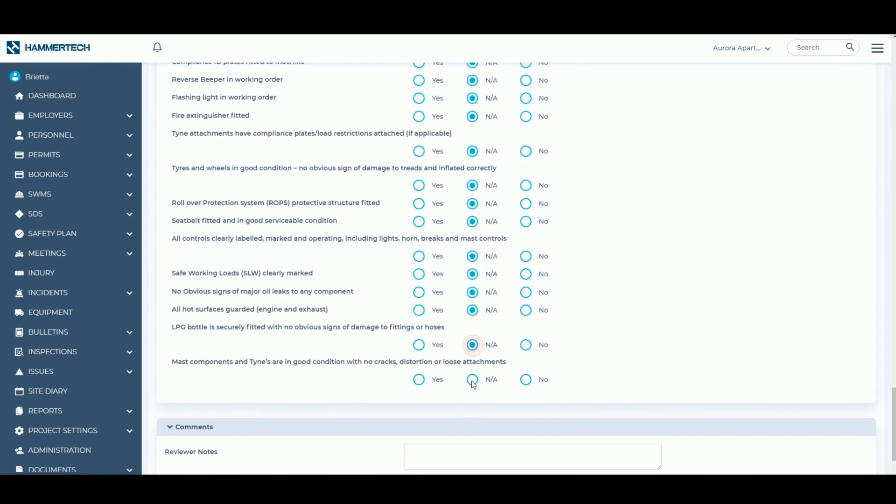
scroll(down, 3)
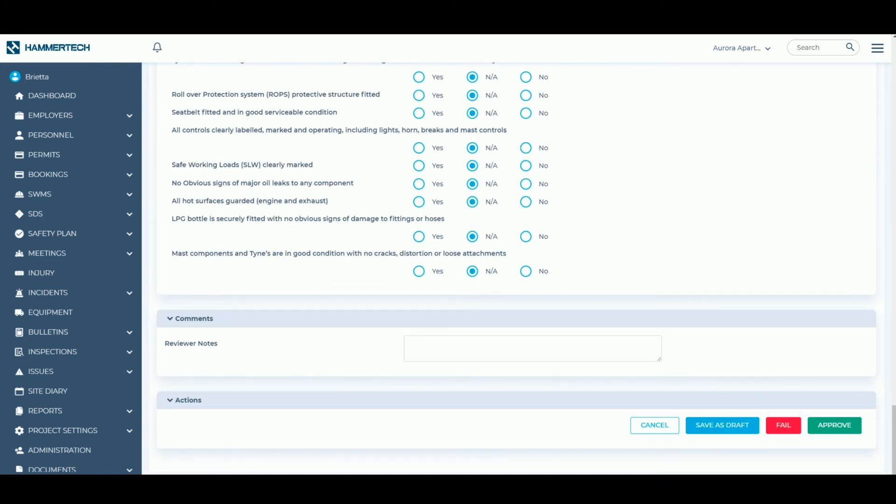
click(833, 425)
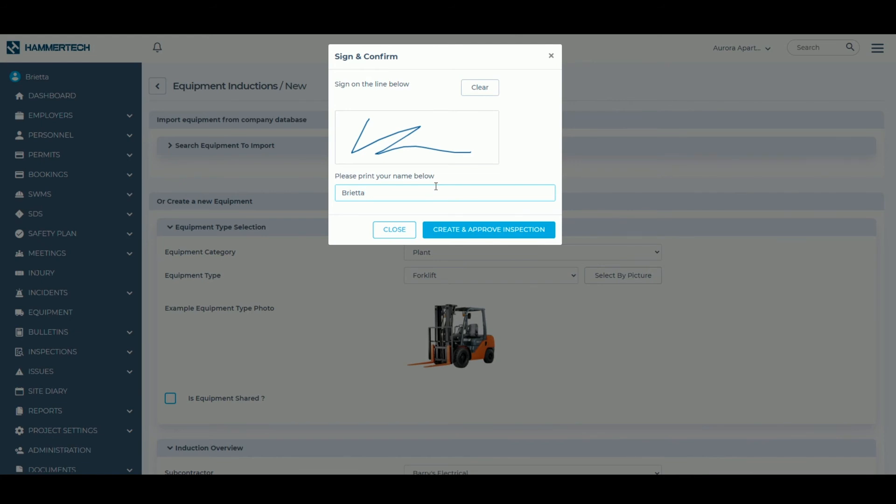
click(487, 230)
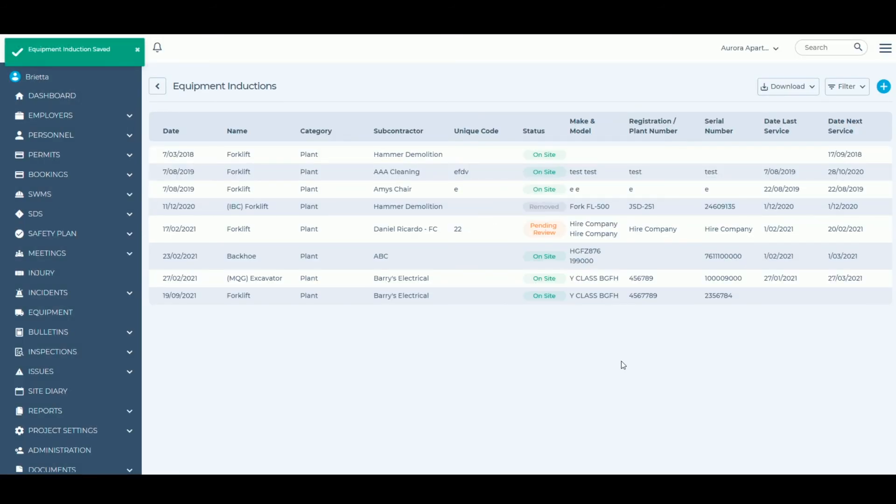